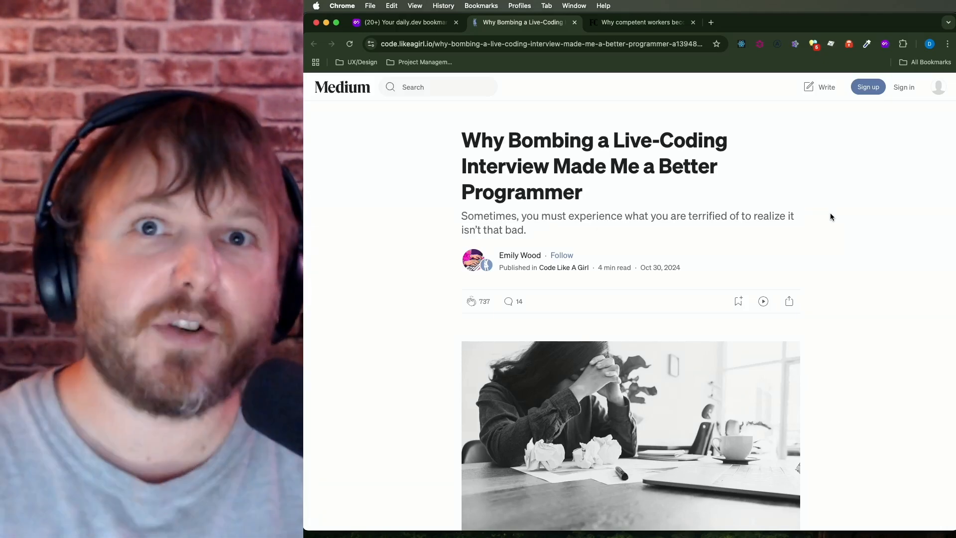
mouse_move(856, 203)
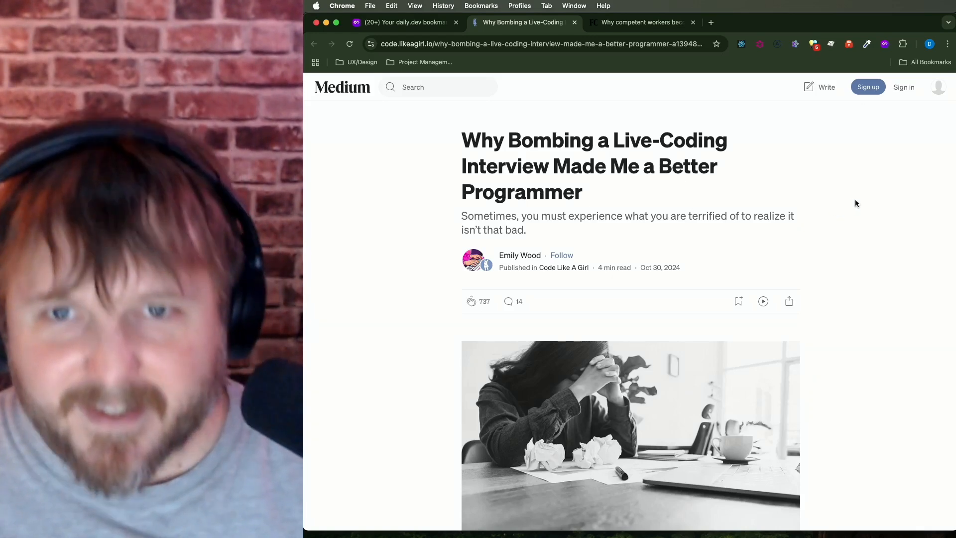
- Scroll down past the subtitle to reveal the header photo and opening paragraph
scroll("down", 3)
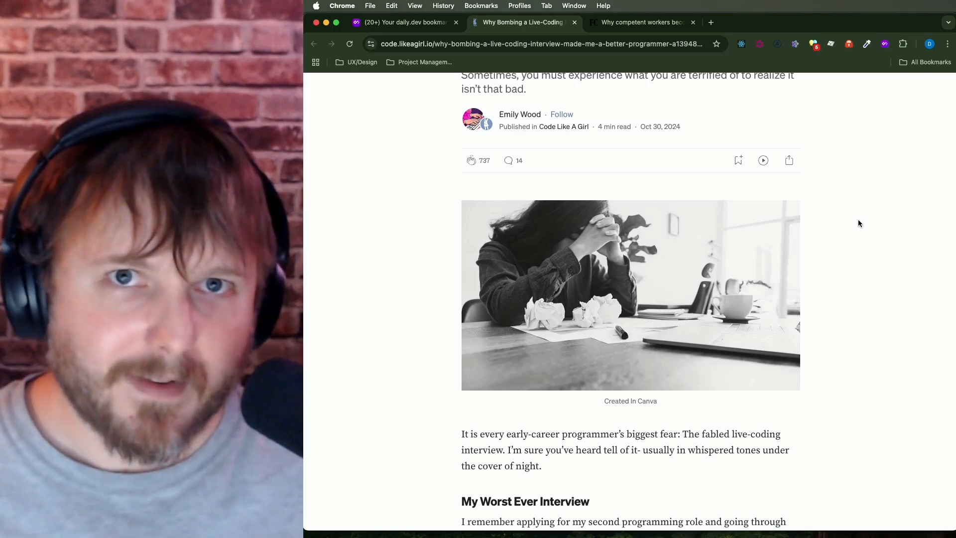
mouse_move(889, 181)
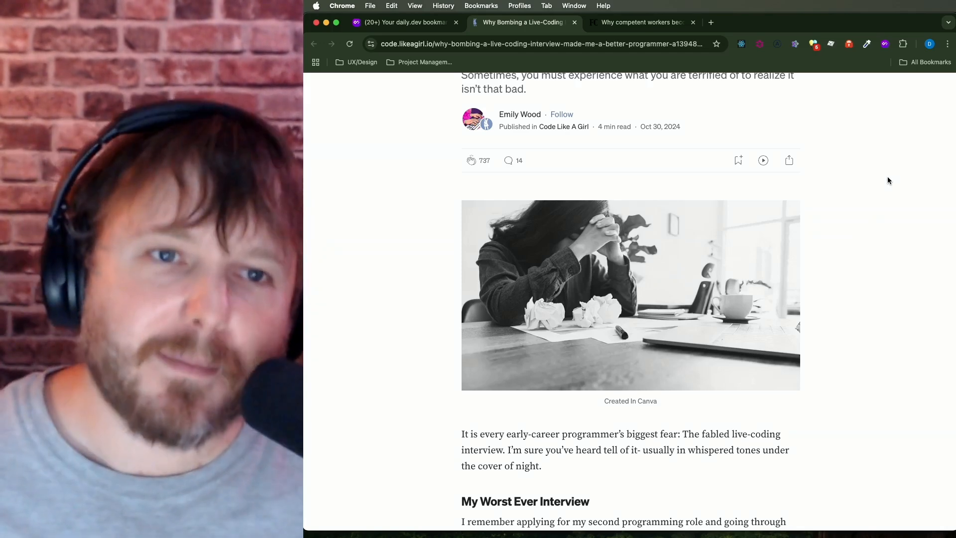
- Scroll down until the 'My Worst Ever Interview' heading and HR manager paragraphs are readable
scroll("down", 3)
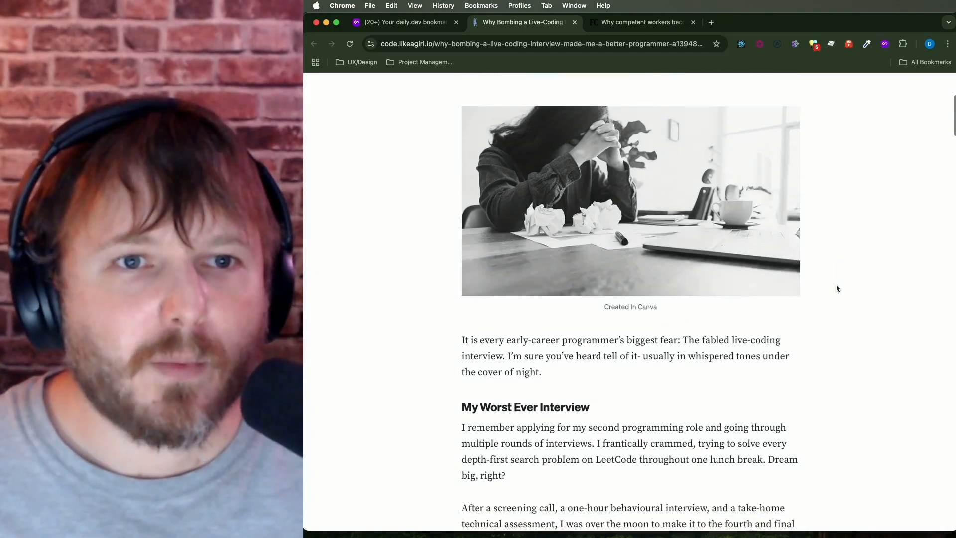
scroll("down", 3)
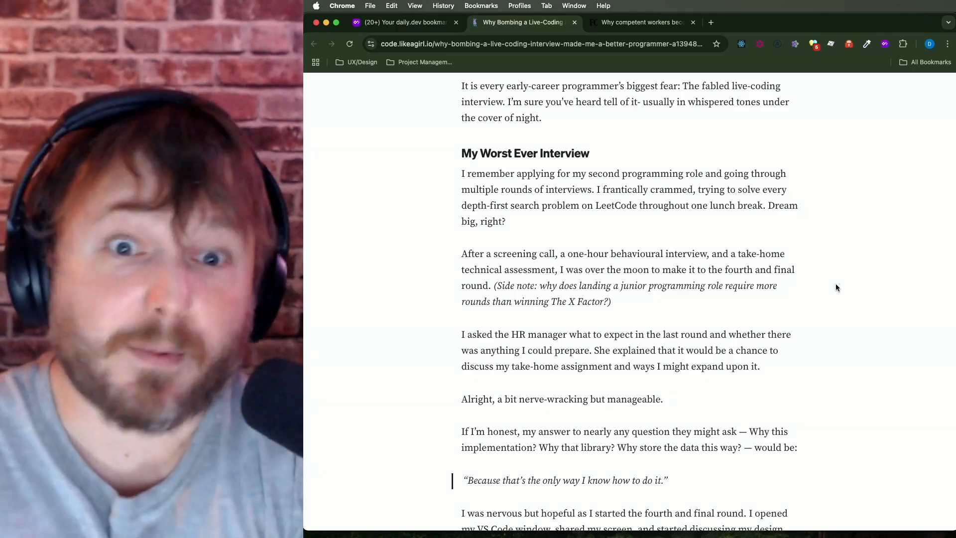
mouse_move(814, 298)
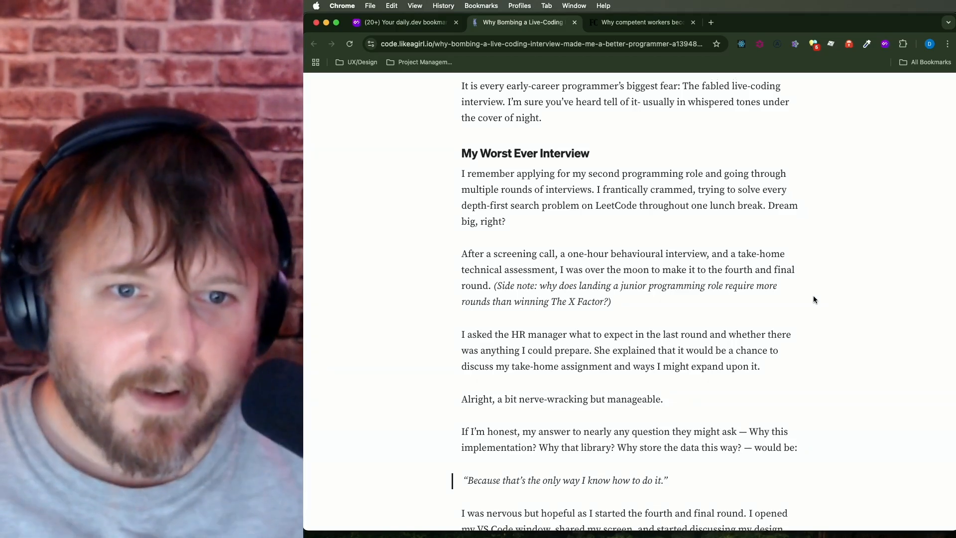
- Scroll down to the quote 'We'll move to the live coding portion of the interview now?'
scroll("down", 3)
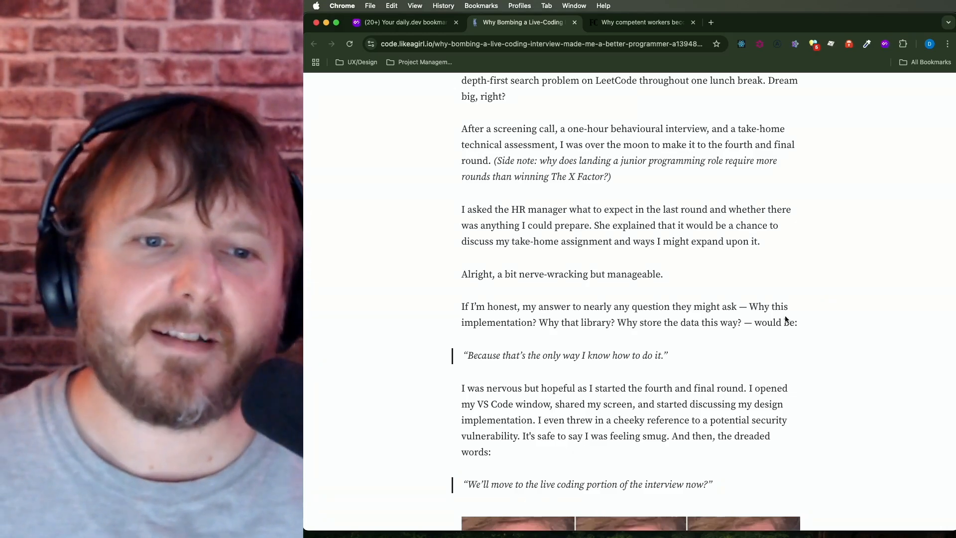
- Scroll down to the blinking-man reaction image beneath the live-coding quote
scroll("down", 3)
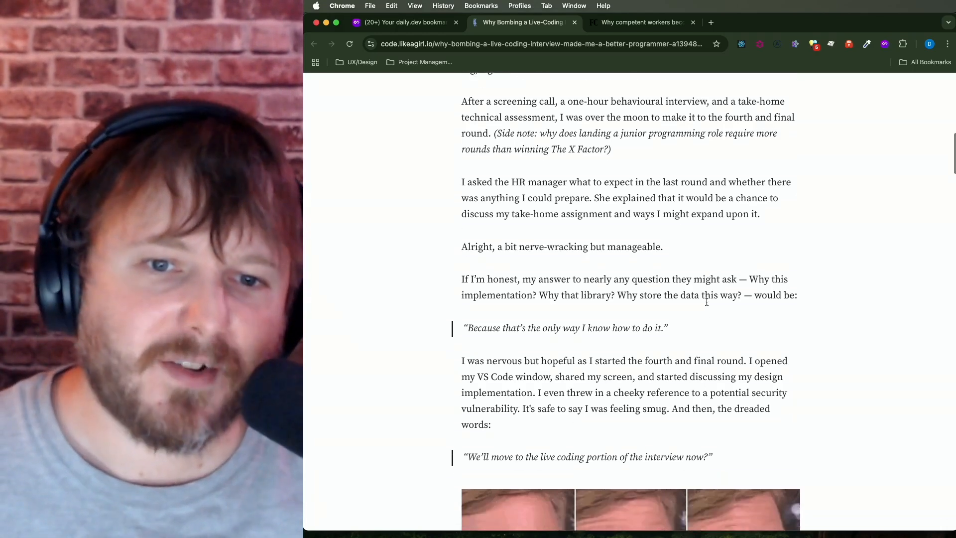
scroll("down", 3)
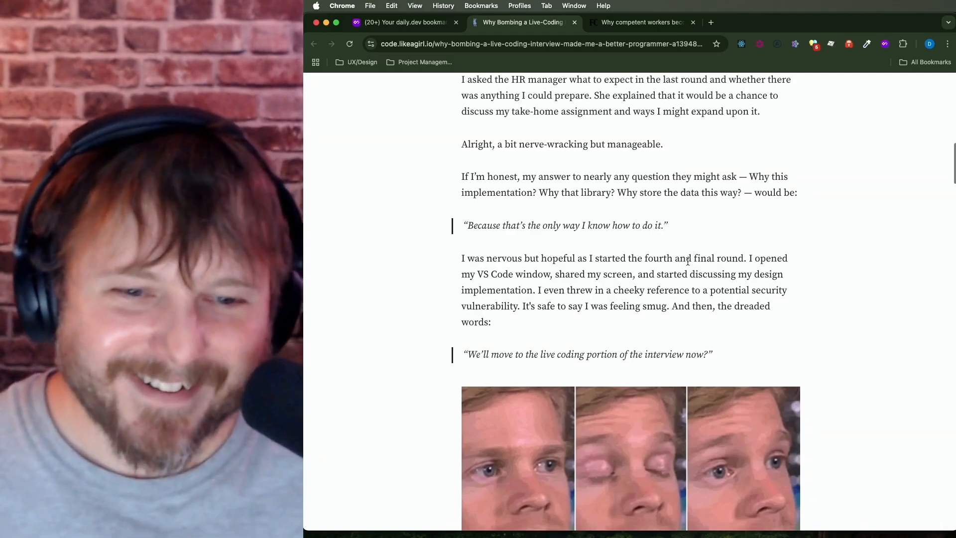
- Scroll down to the 'What I Learnt' heading and the Clippy live-coding joke image
scroll("down", 3)
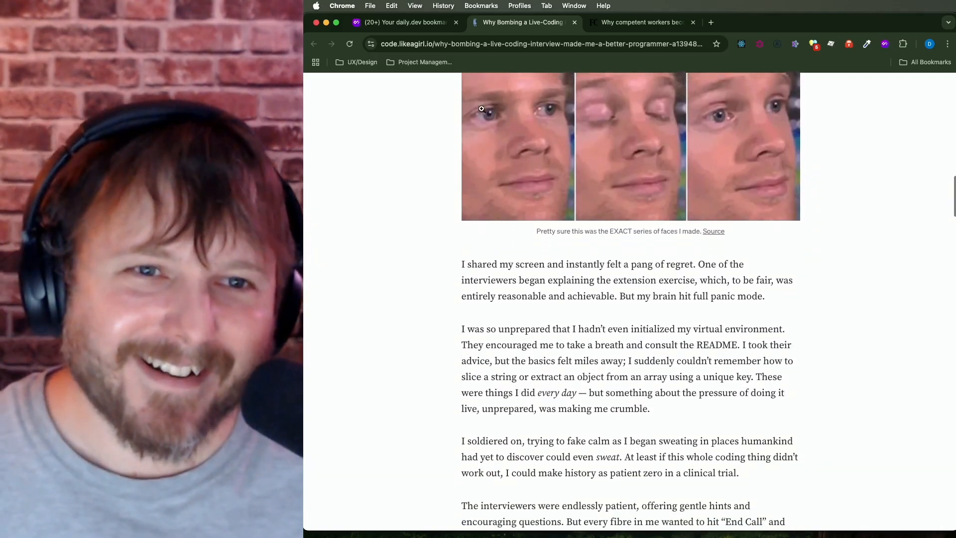
scroll("down", 3)
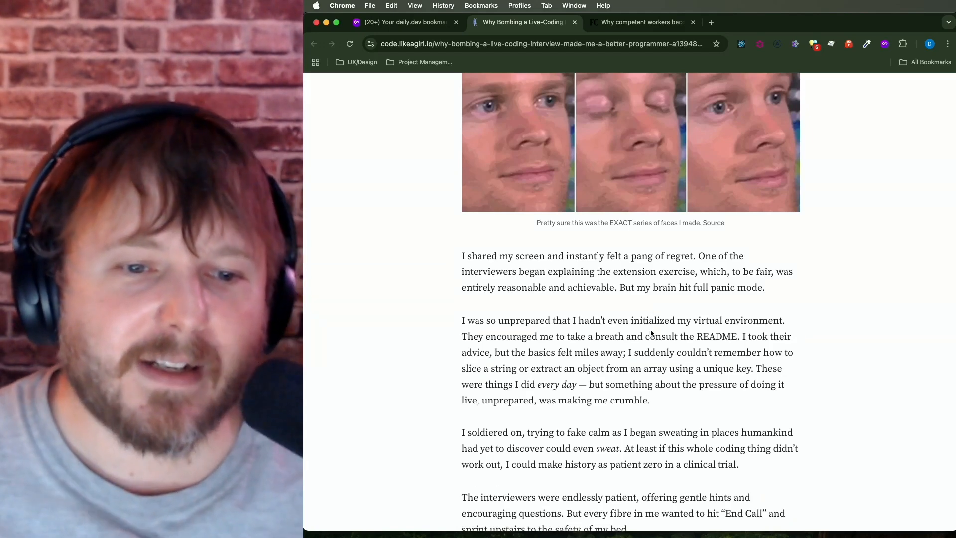
scroll("down", 3)
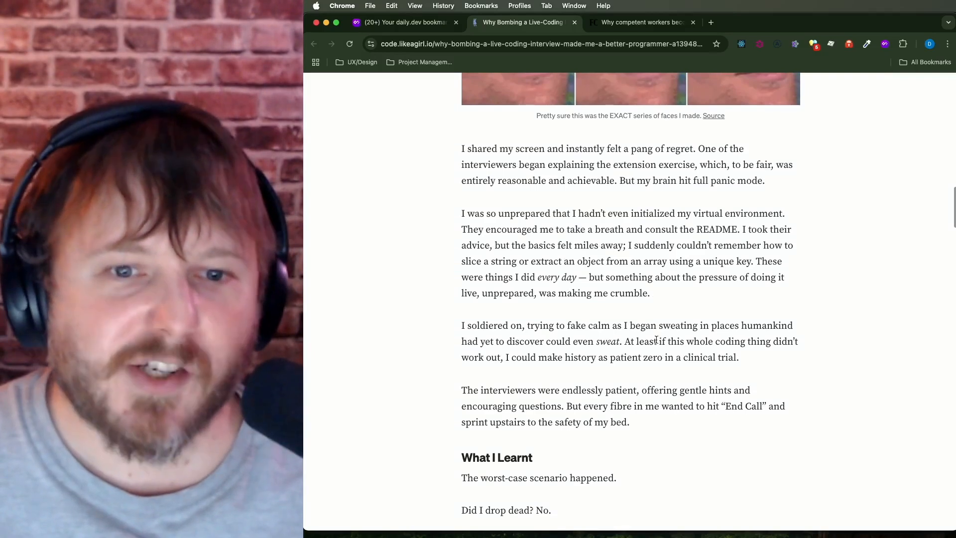
mouse_move(755, 359)
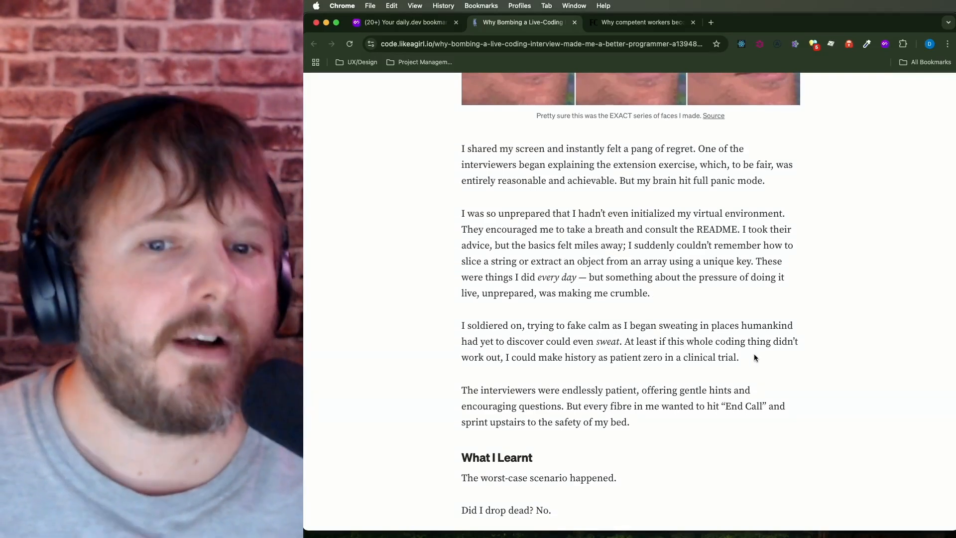
scroll("down", 3)
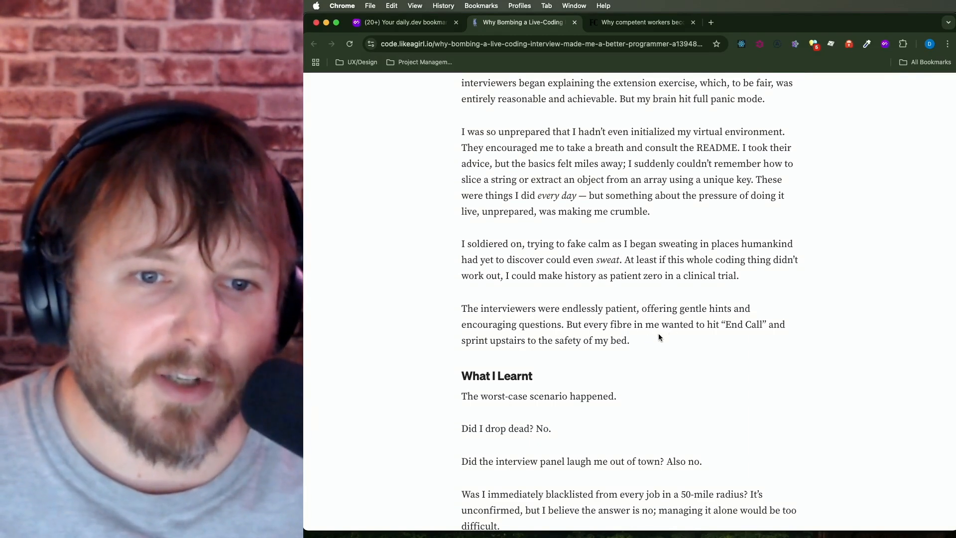
mouse_move(653, 345)
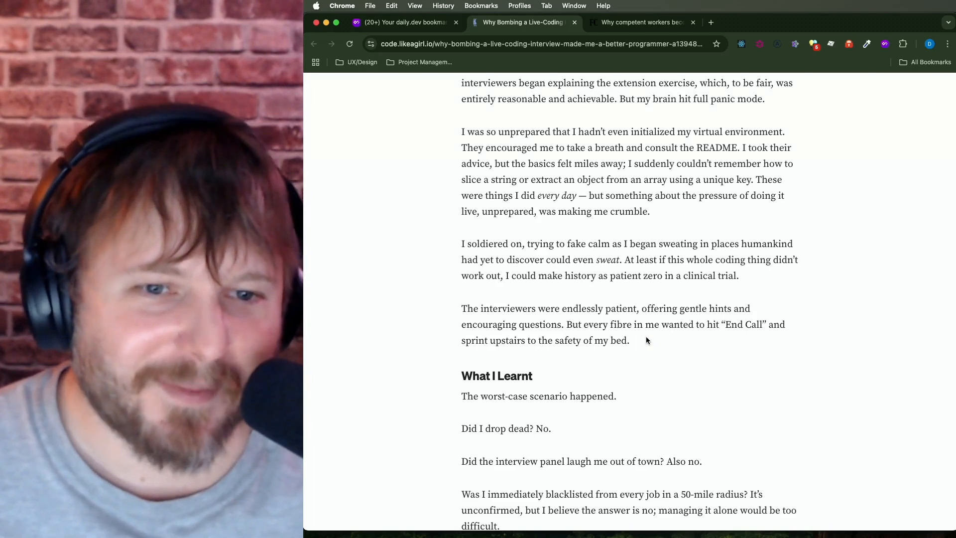
scroll("down", 3)
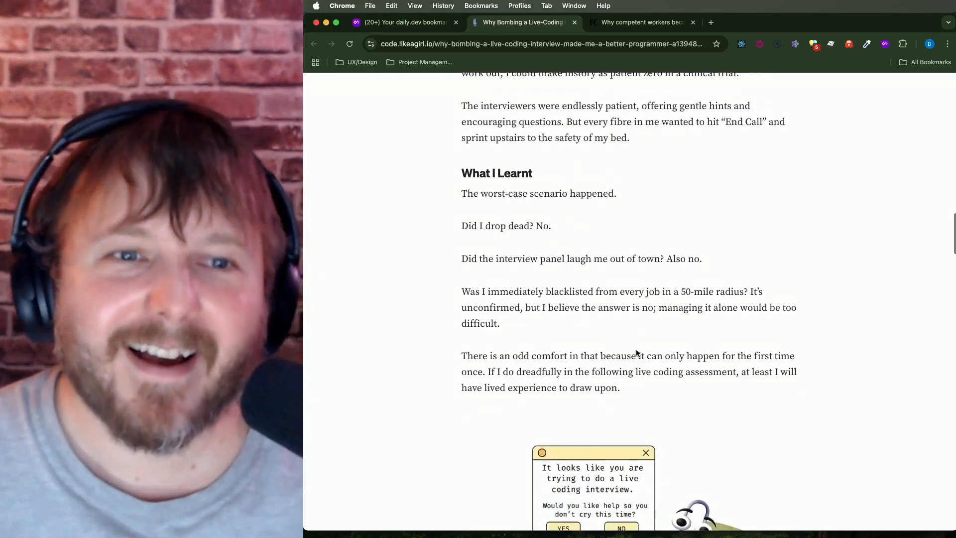
scroll("down", 3)
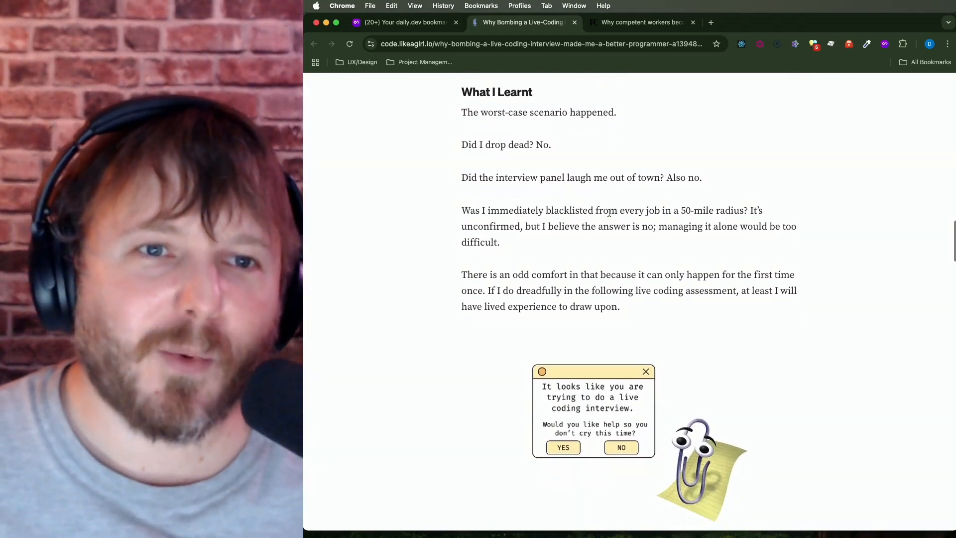
scroll("up", 3)
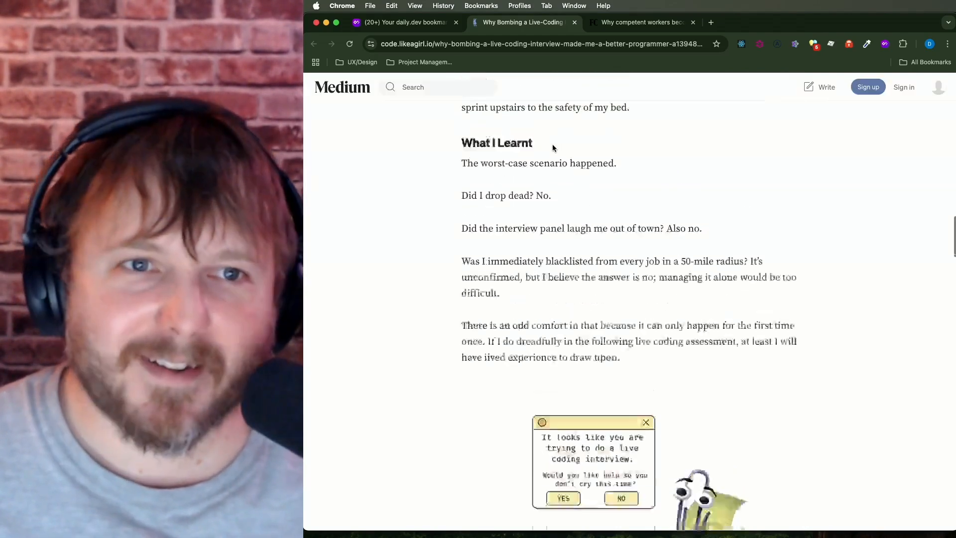
scroll("up", 3)
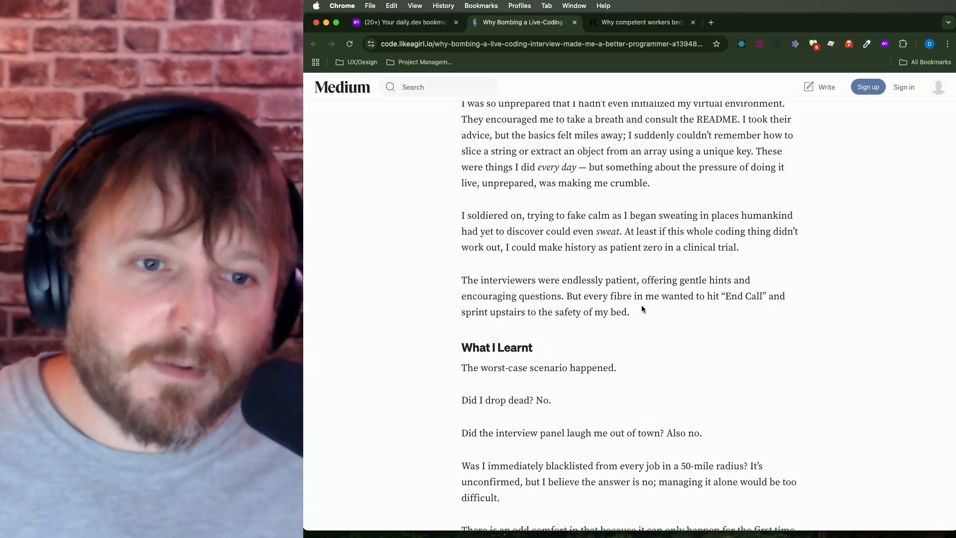
- Scroll past the Clippy image to the 'Take a breath. Think it through.' pull quote and courage paragraphs
scroll("down", 3)
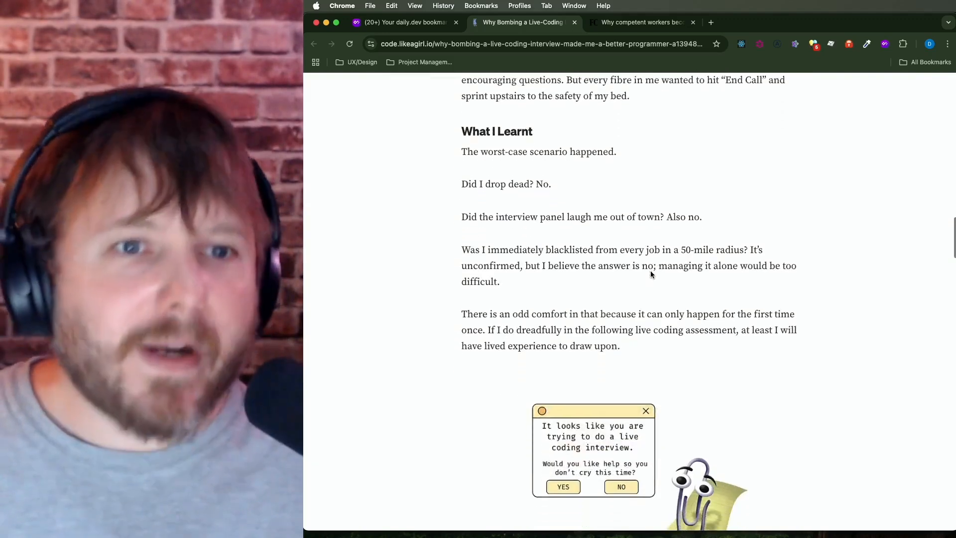
scroll("down", 3)
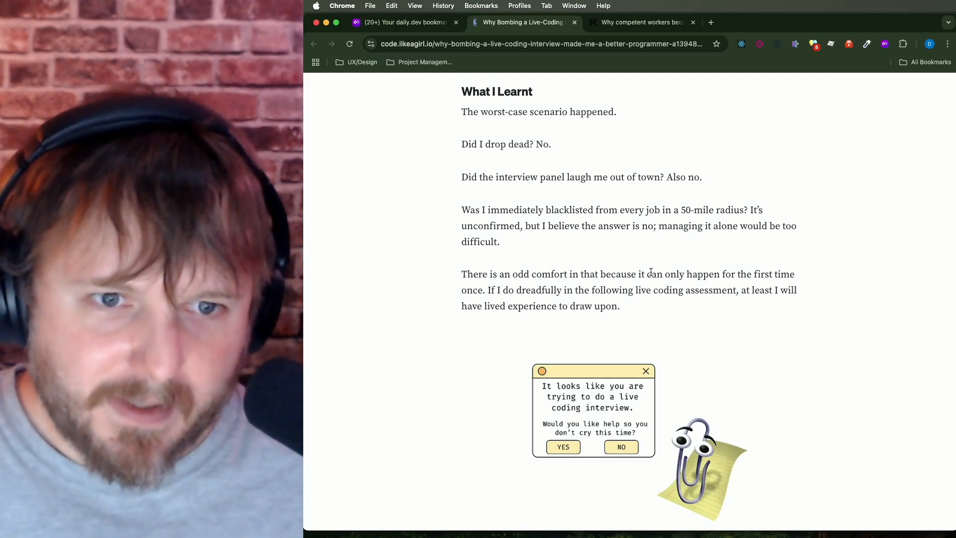
scroll("down", 3)
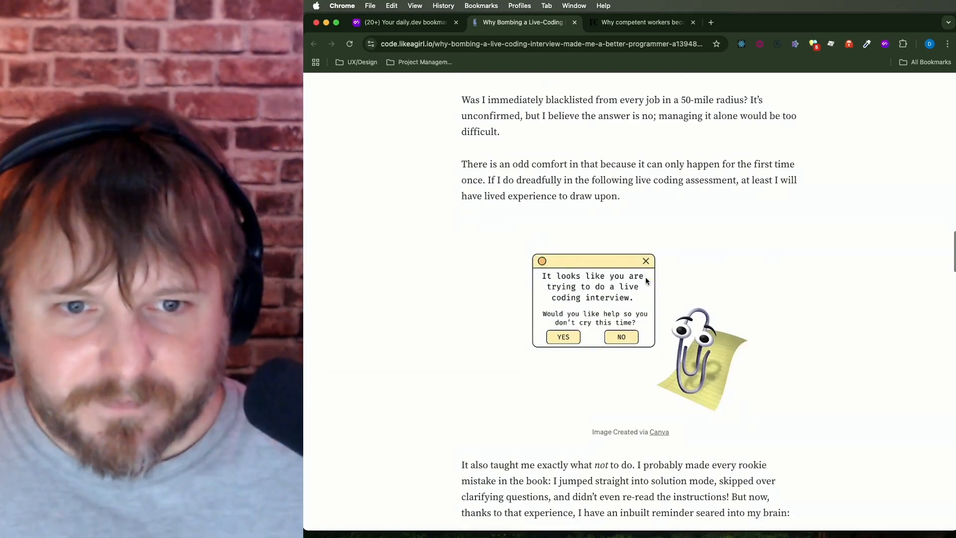
scroll("down", 3)
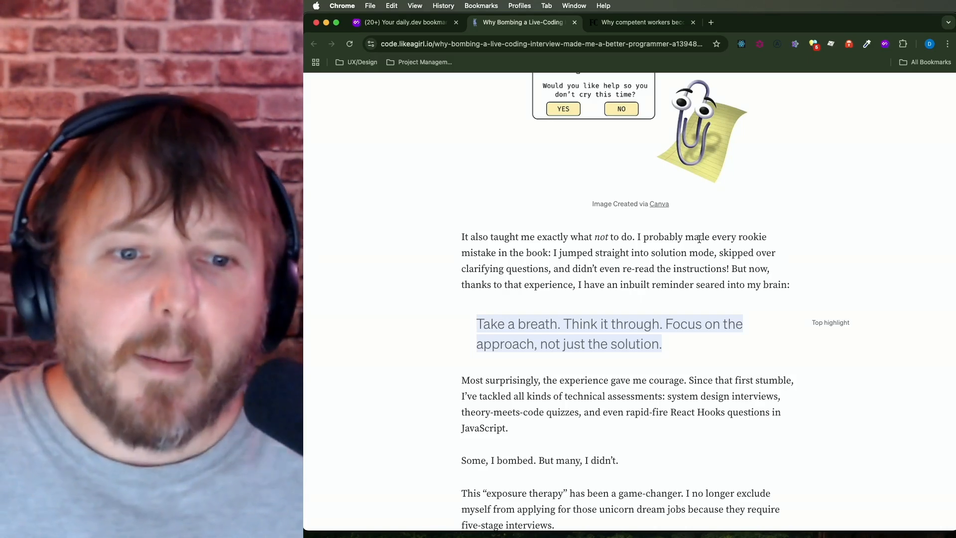
- Scroll to the closing 'exposure therapy' paragraph, topic tags and Code Like A Girl footer, selecting words in the text
scroll("down", 3)
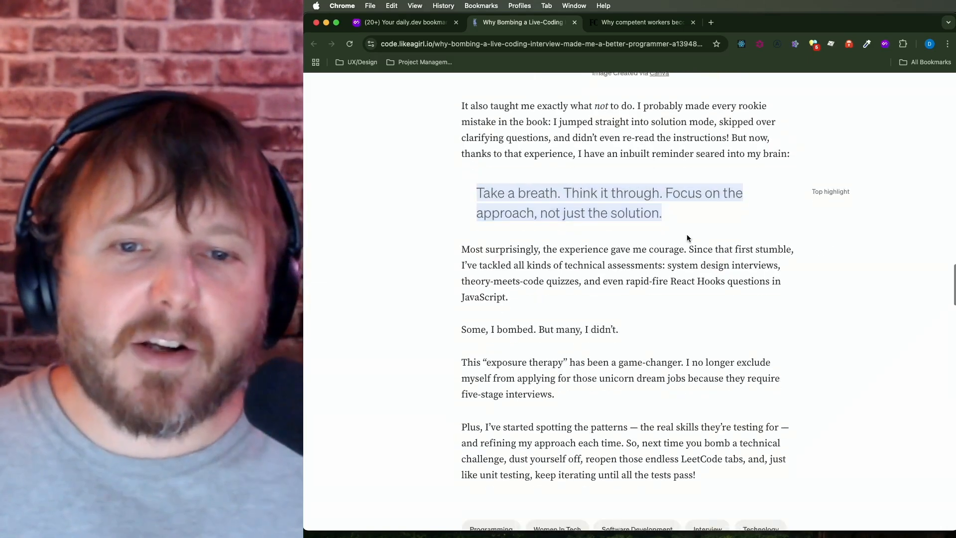
scroll("down", 3)
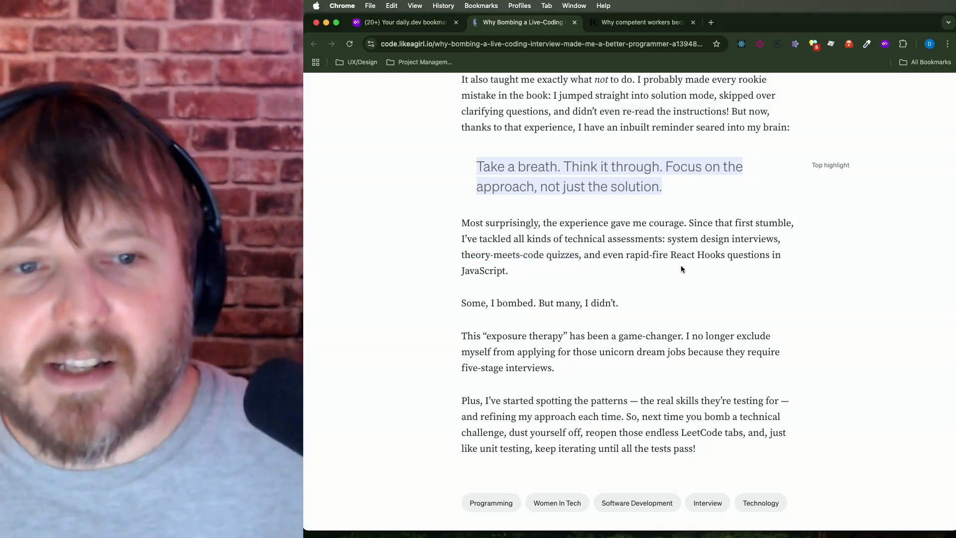
scroll("down", 3)
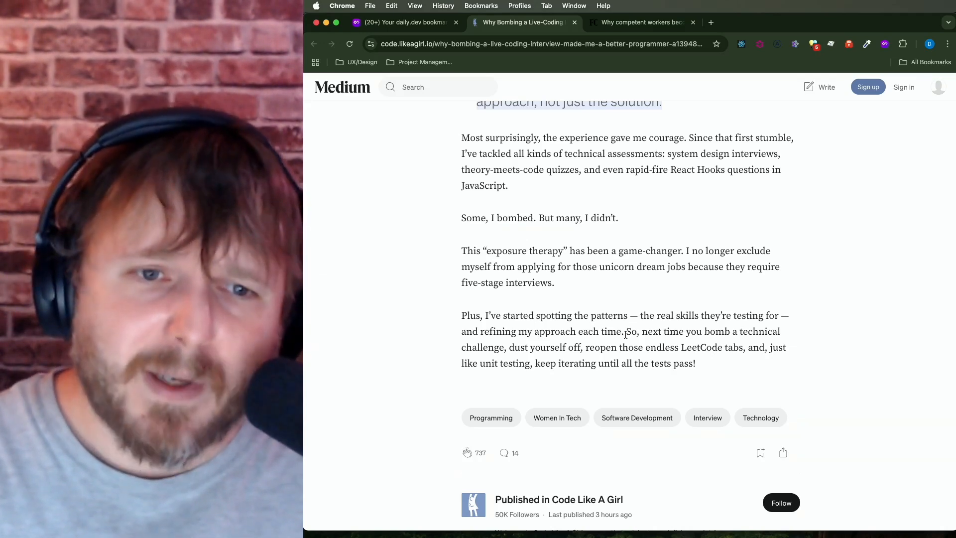
scroll("up", 3)
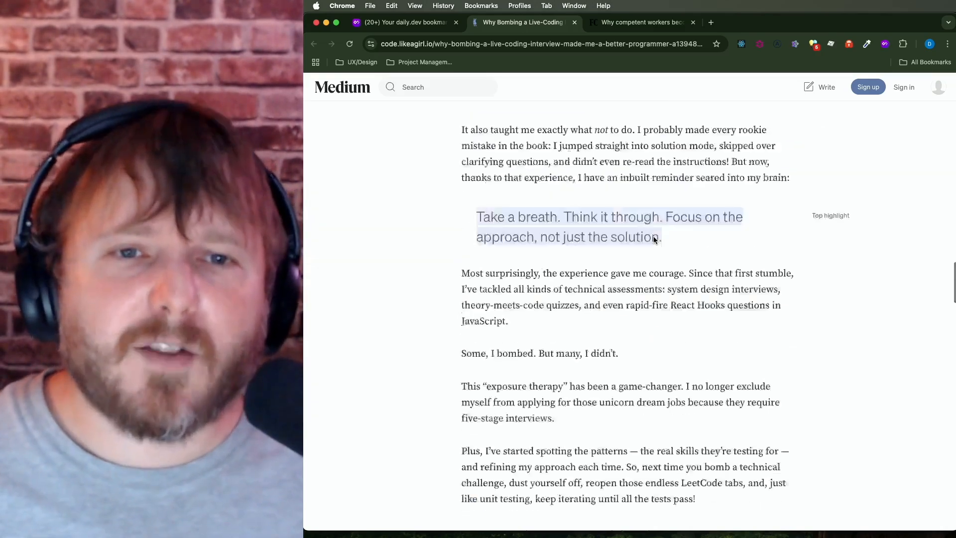
scroll("down", 3)
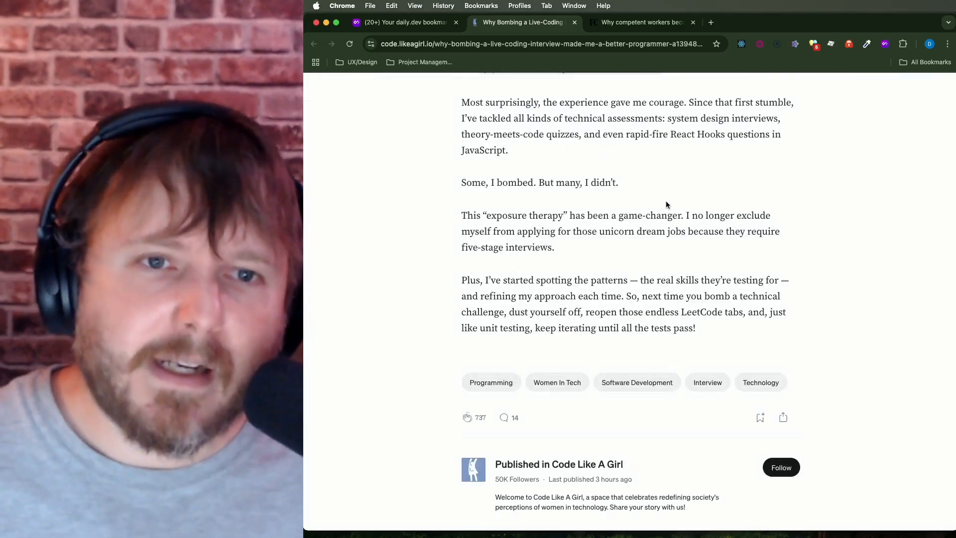
mouse_move(726, 317)
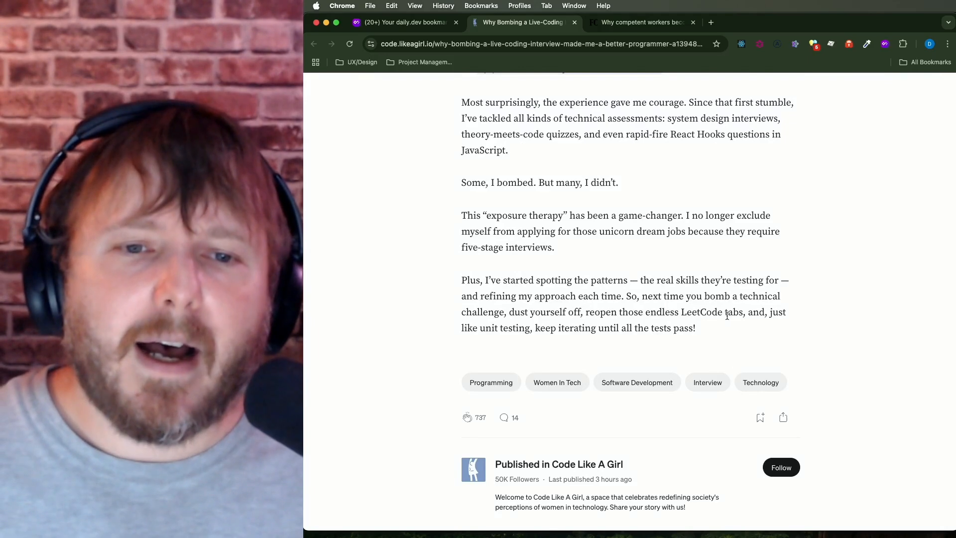
double_click(712, 311)
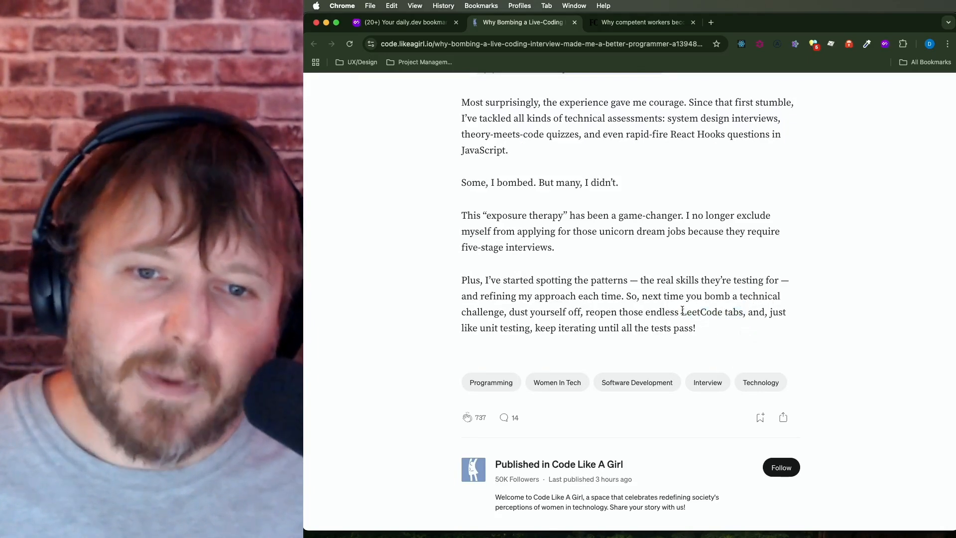
double_click(709, 312)
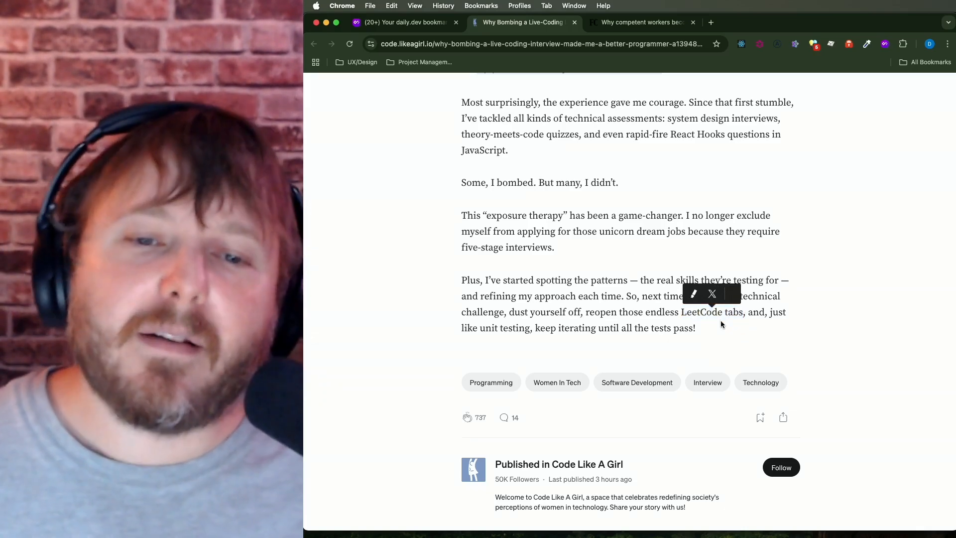
double_click(713, 312)
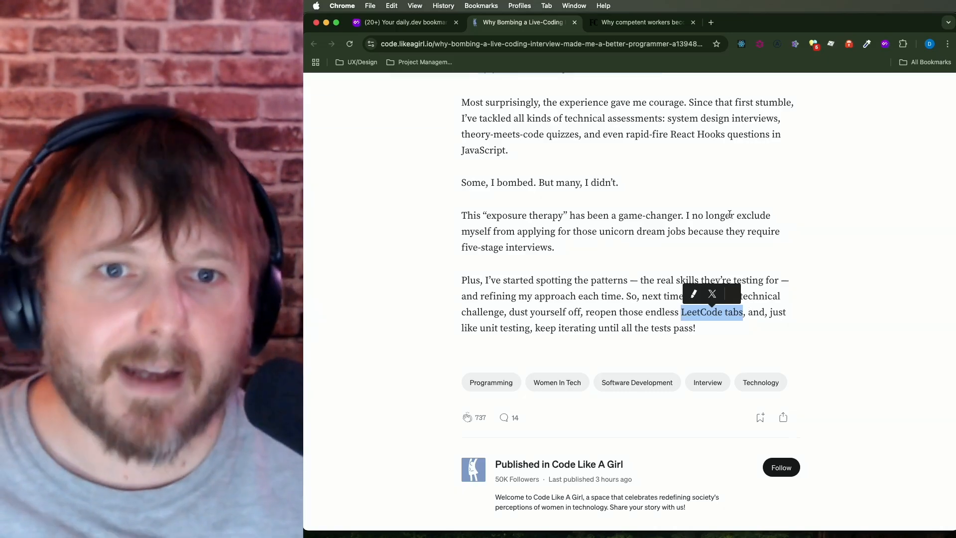
- Scroll back up to the article's title, author byline and header photo
scroll("up", 3)
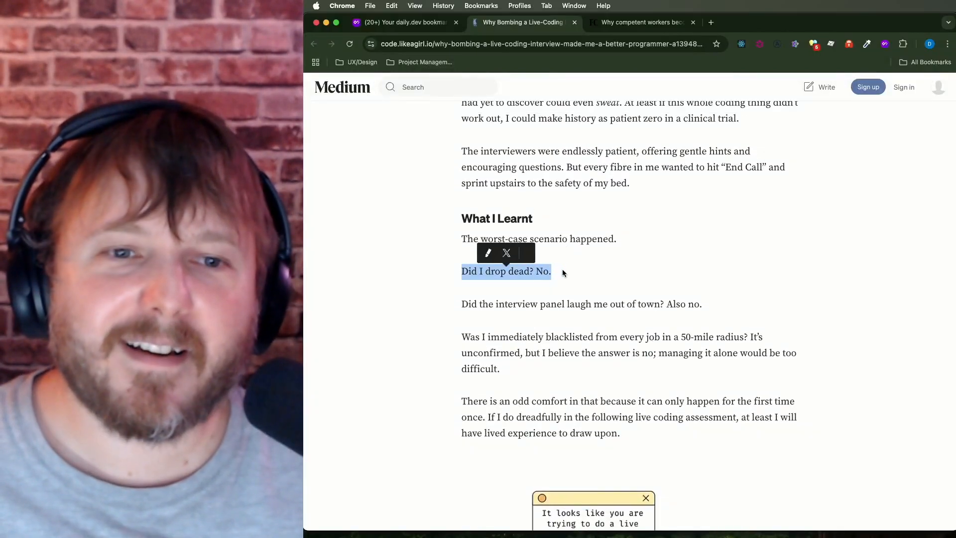
scroll("down", 3)
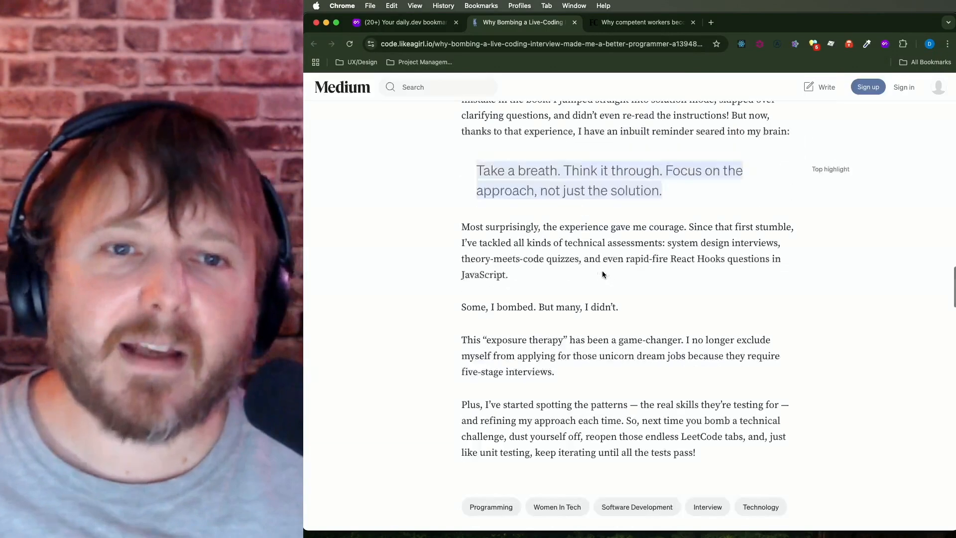
mouse_move(683, 284)
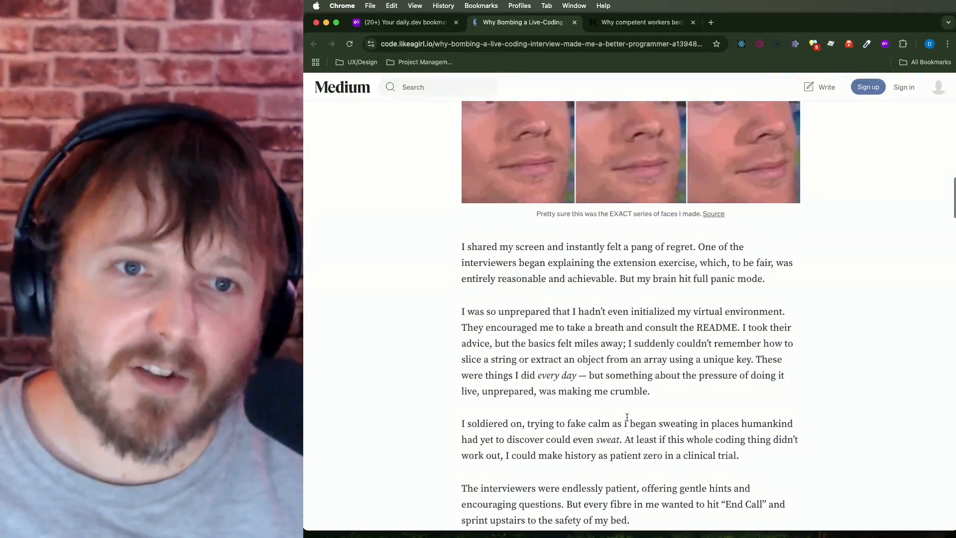
scroll("up", 3)
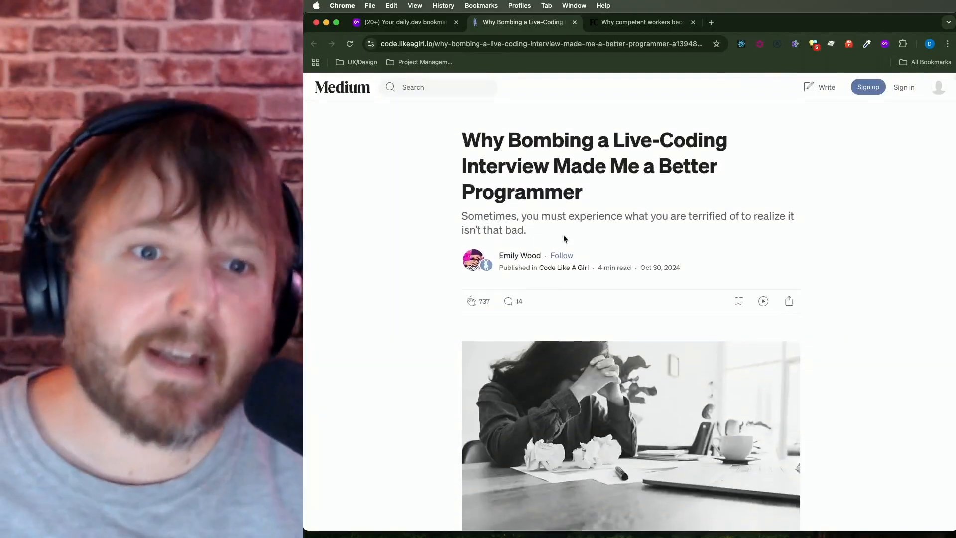
mouse_move(591, 230)
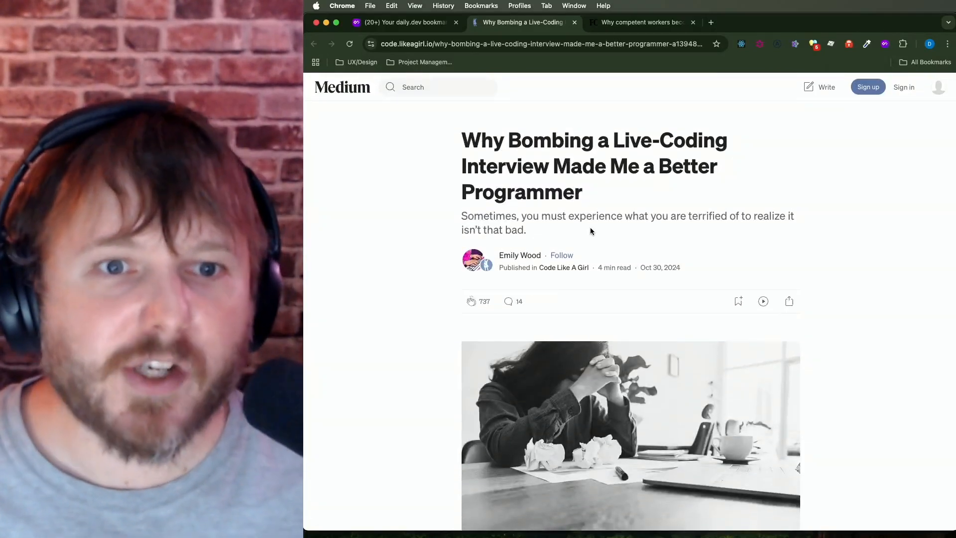
mouse_move(569, 233)
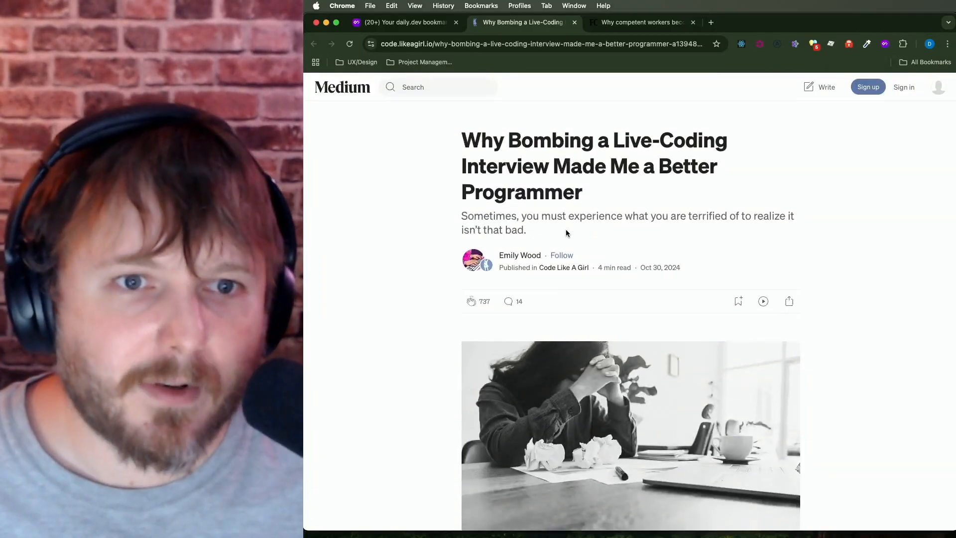